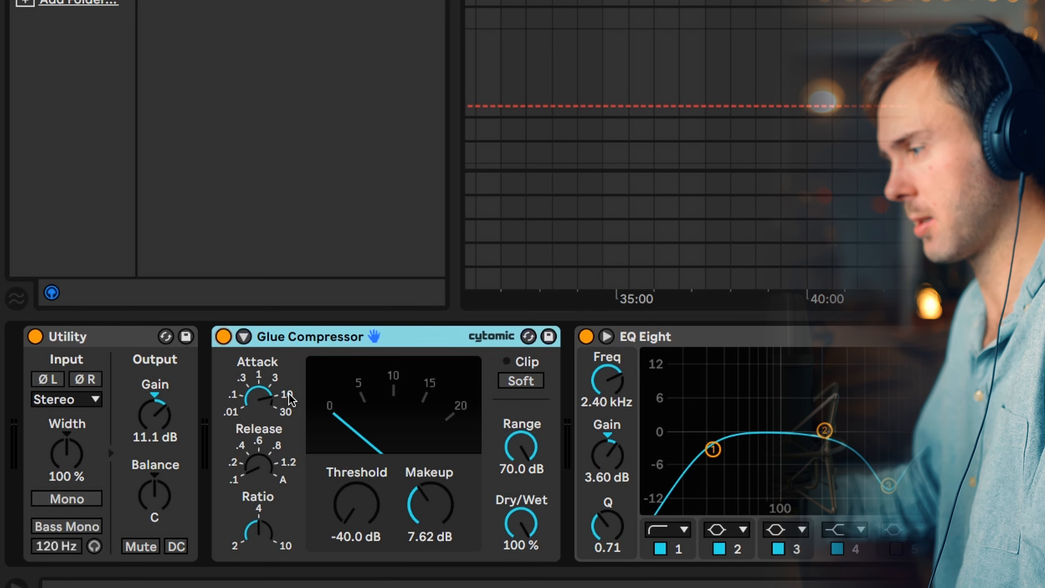
mouse_move(259, 407)
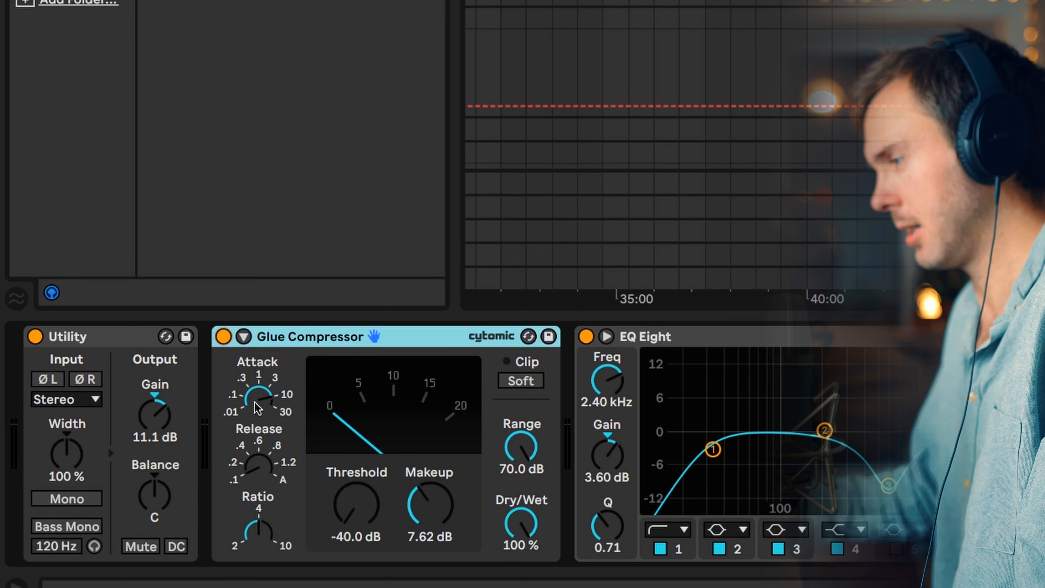
Bypass the Glue Compressor (−40 dB threshold, 7.62 dB makeup) and switch it back on to A/B
click(224, 336)
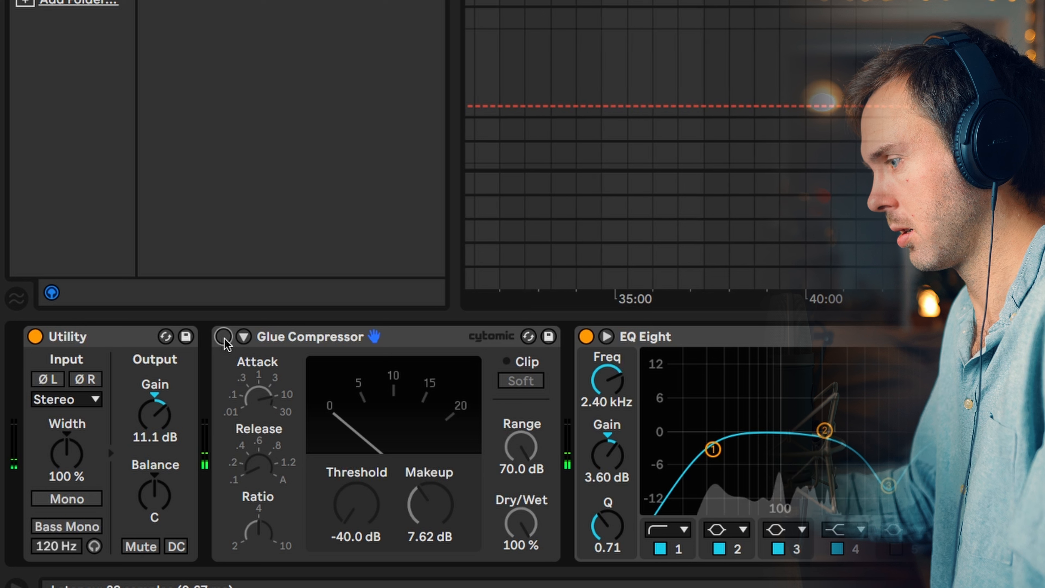
click(222, 336)
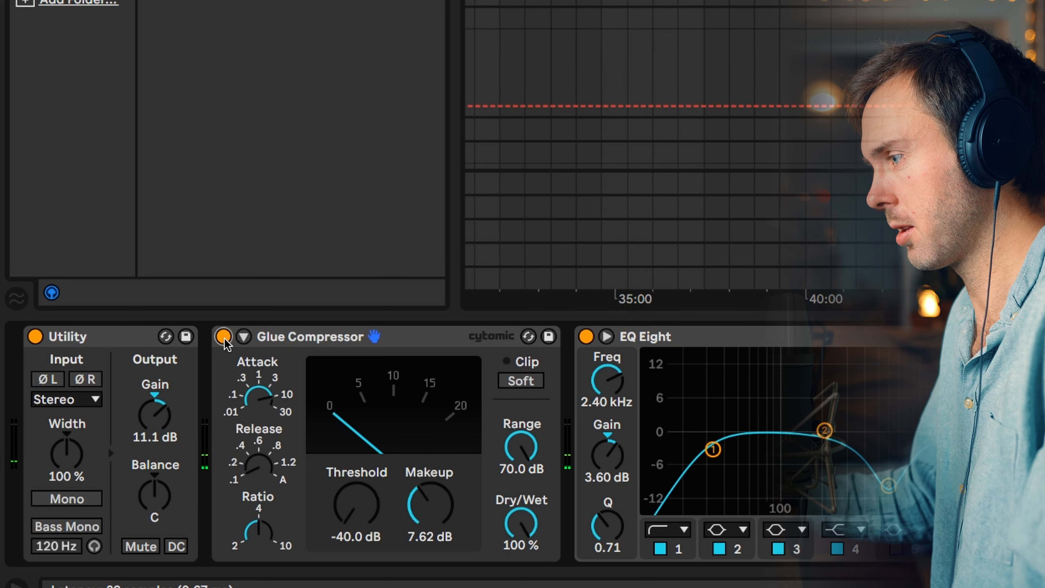